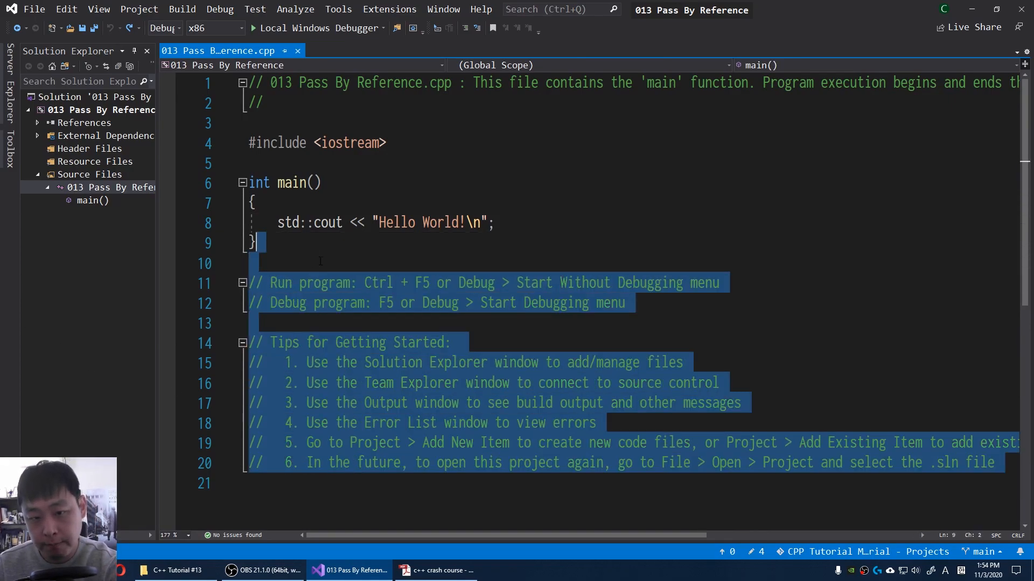
# - Remove the template comments and define struct Player { int x; int y; } followed by struct Movement
pyautogui.press('Delete')
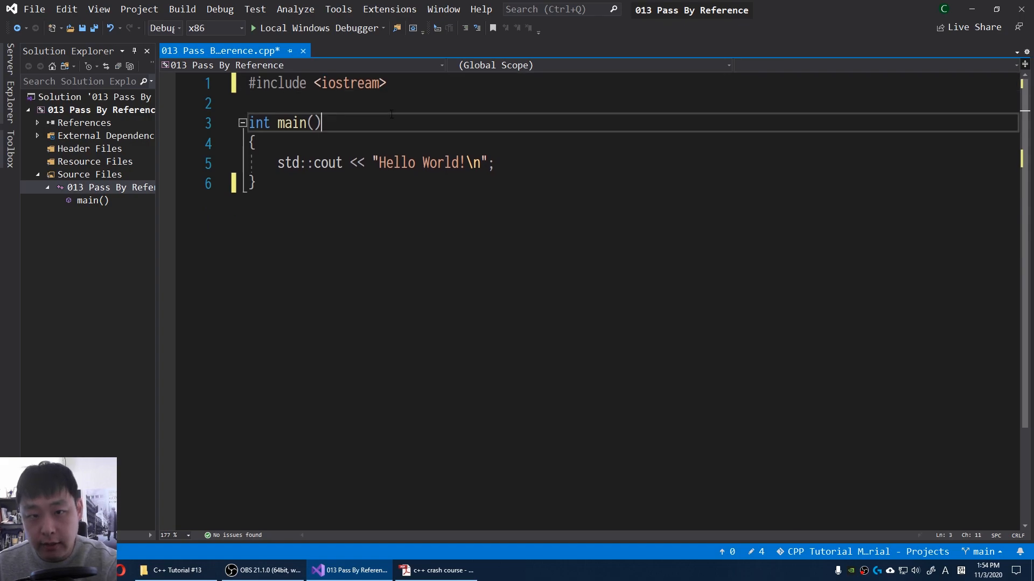
pyautogui.write('struct Player')
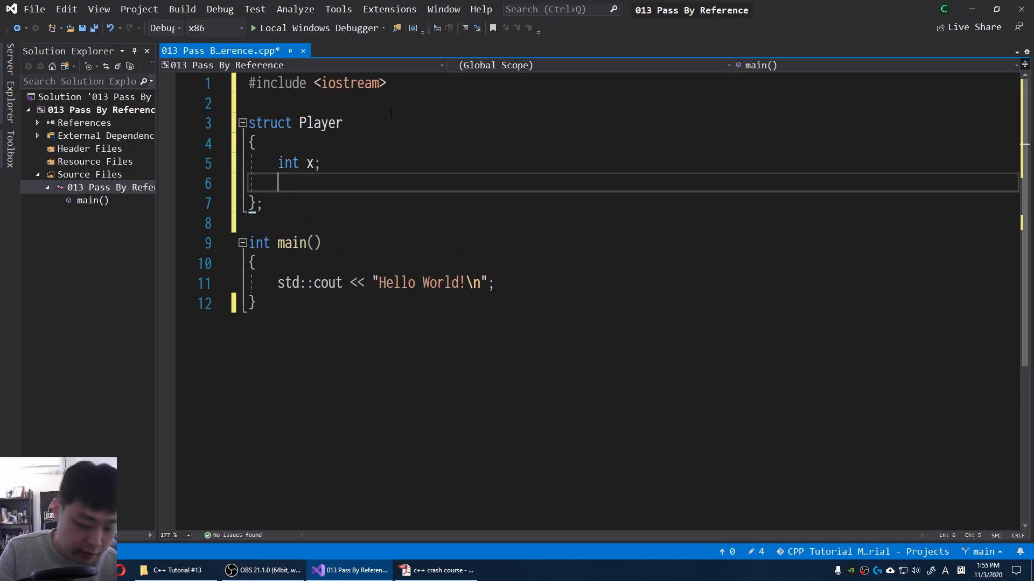
pyautogui.write('int y;')
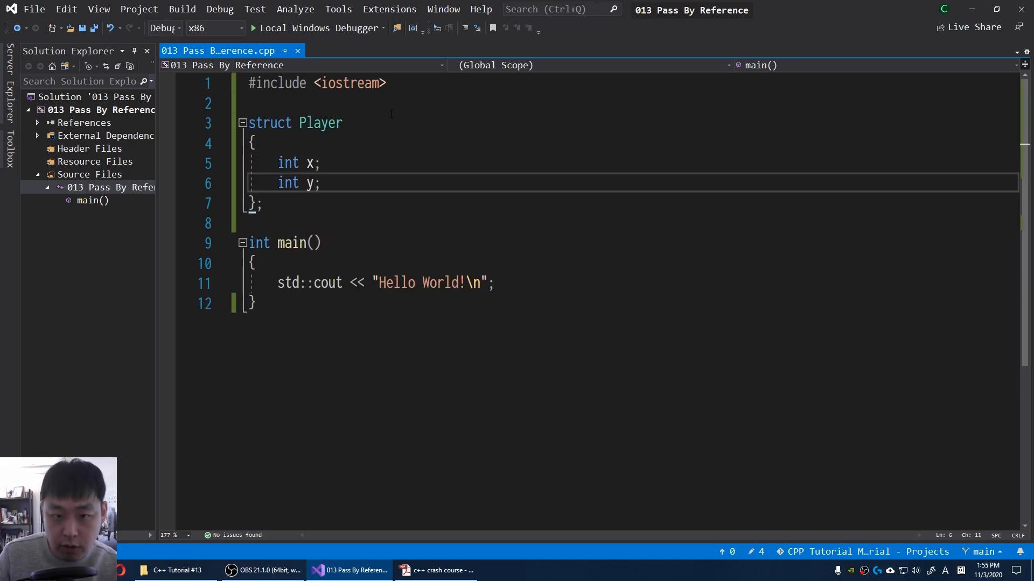
pyautogui.write('struct Movement')
pyautogui.write('void Move(Player p')
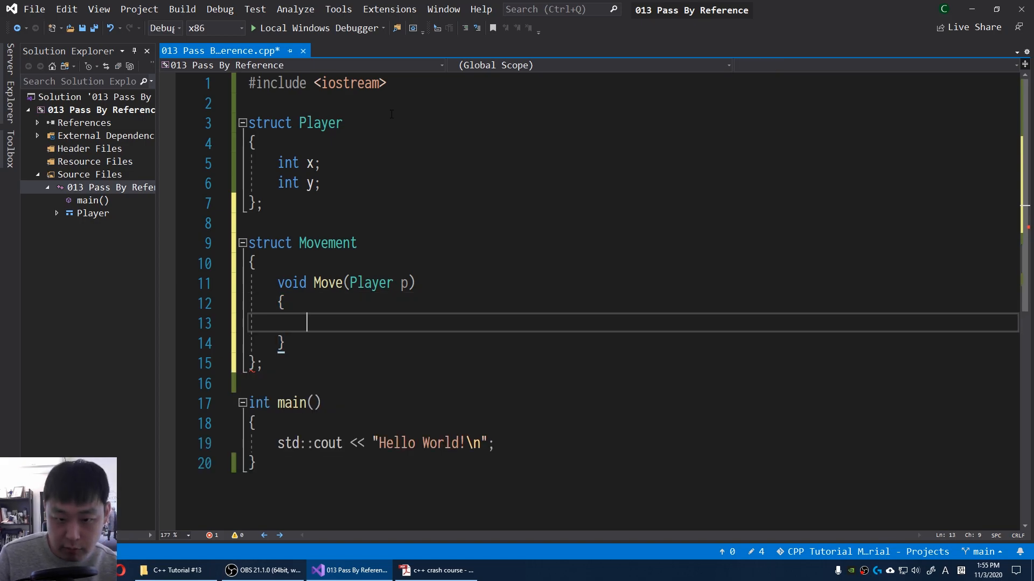
# - Fill Move's body with p.x += 1; and p.y += 1; on separate lines
pyautogui.write('p')
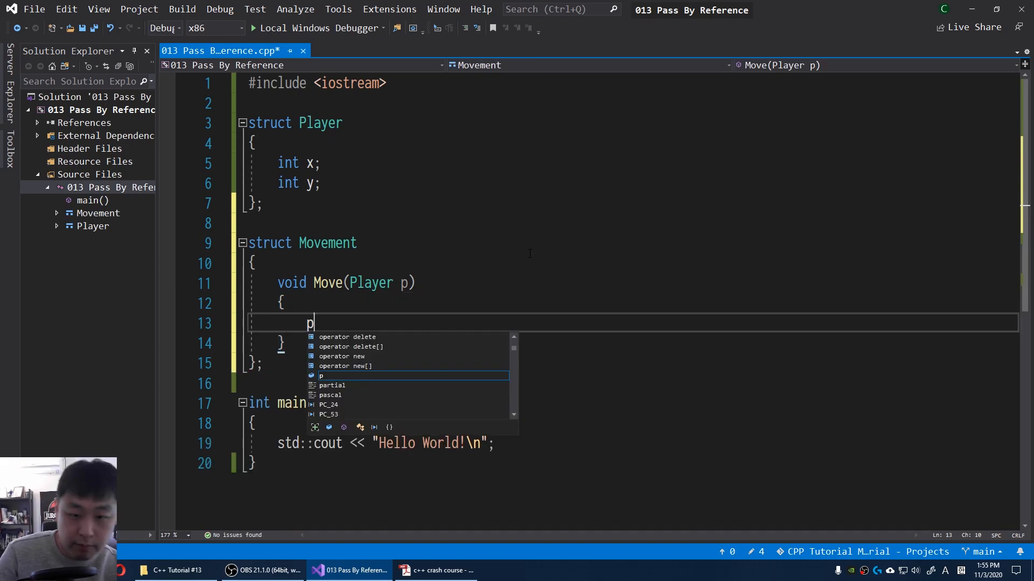
pyautogui.write('.x')
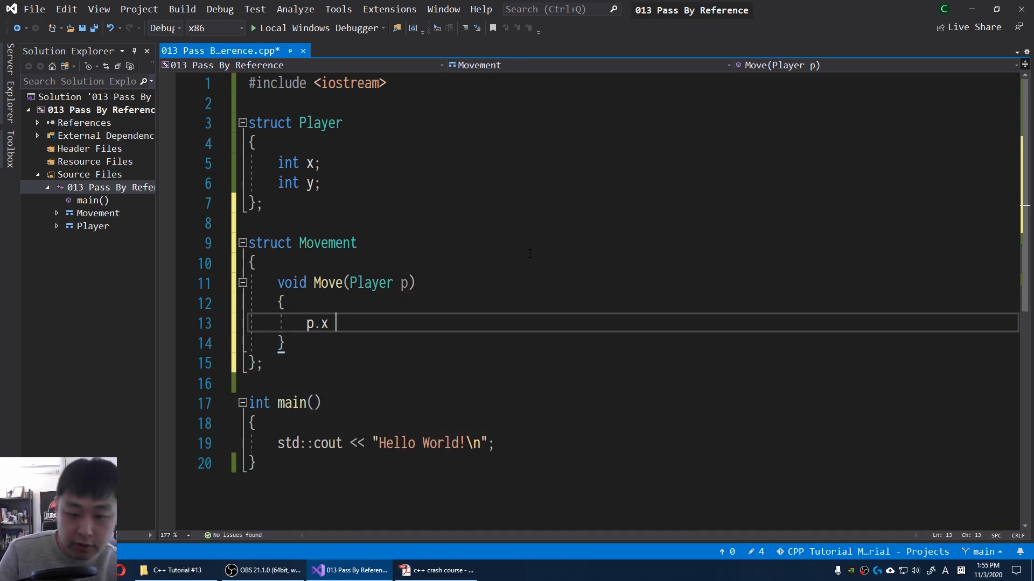
pyautogui.write('+= 1;')
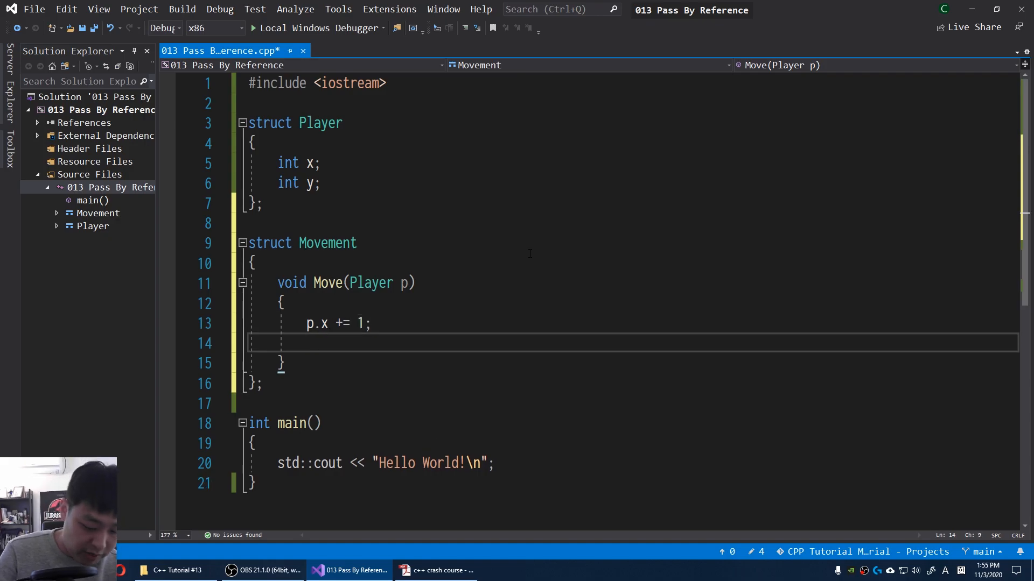
pyautogui.write('p.y +=')
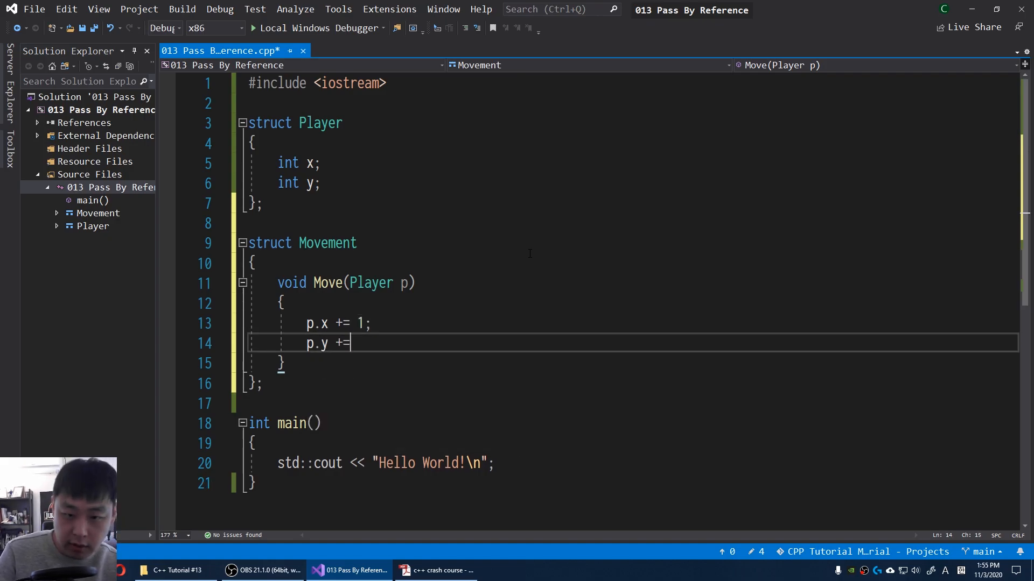
pyautogui.write('1;')
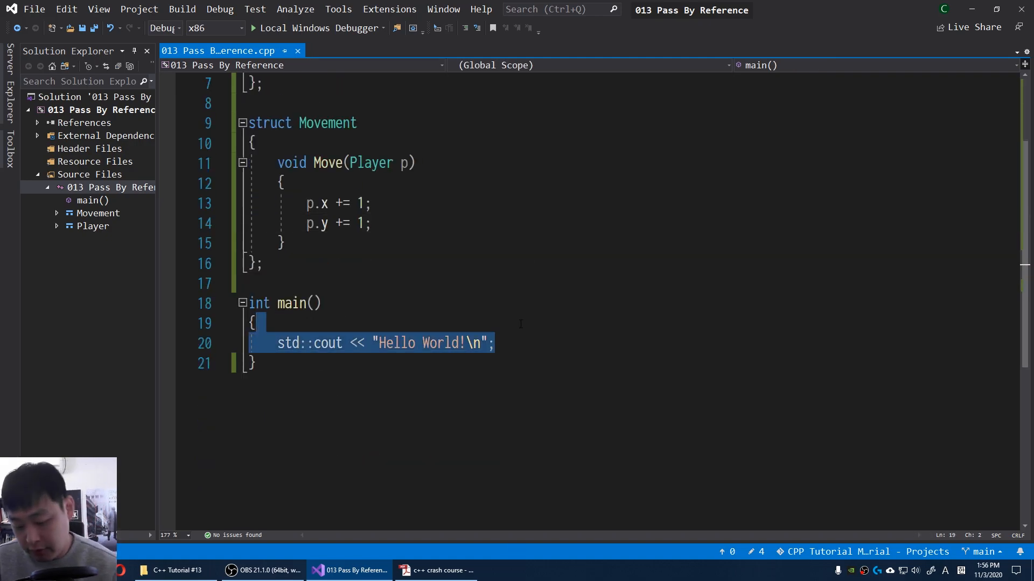
# - Replace main's cout line with Player player; Movement movement; movement.Move(player);
pyautogui.write('Player player;')
pyautogui.write('M')
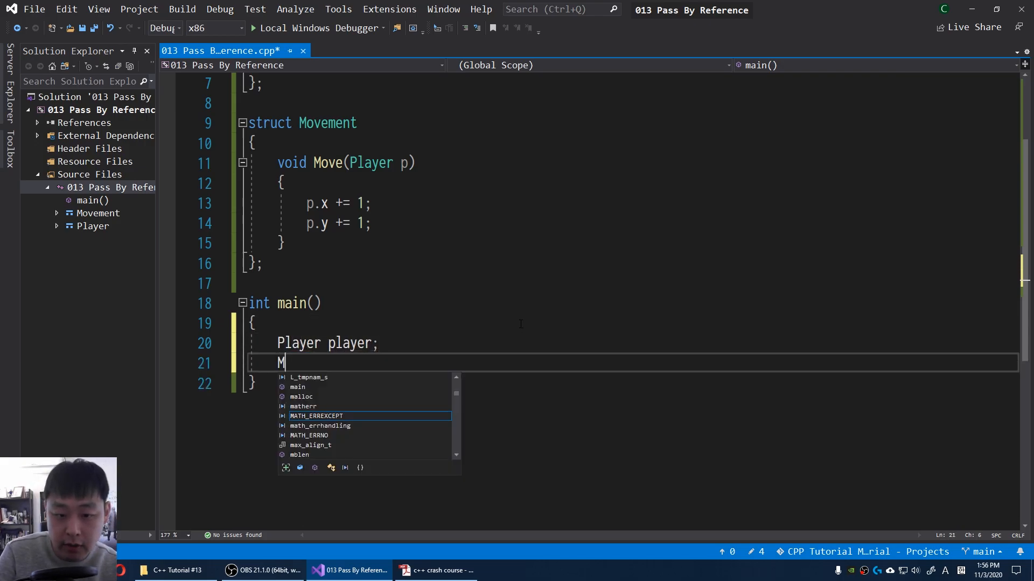
pyautogui.write('ovement')
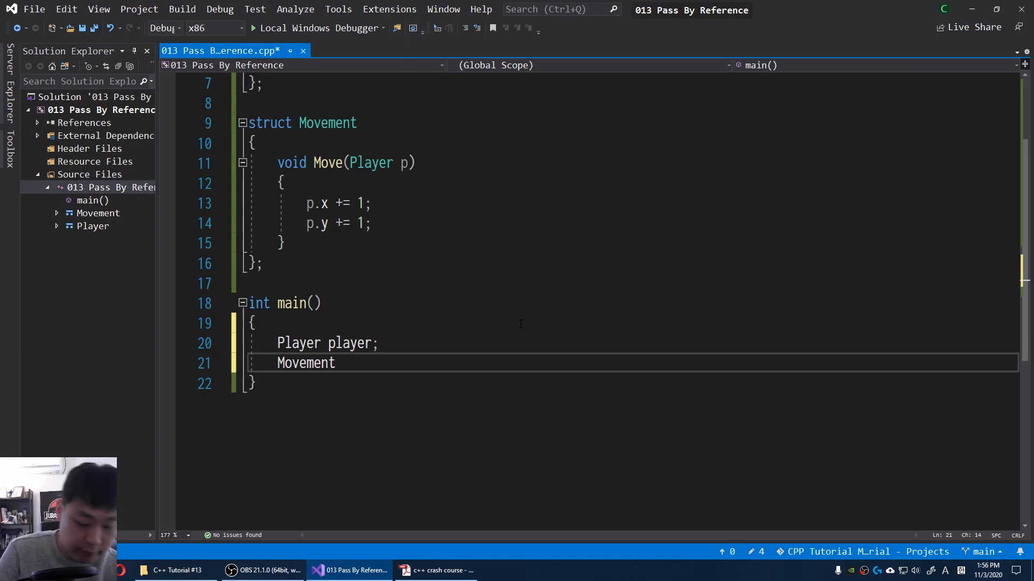
pyautogui.write('movement;')
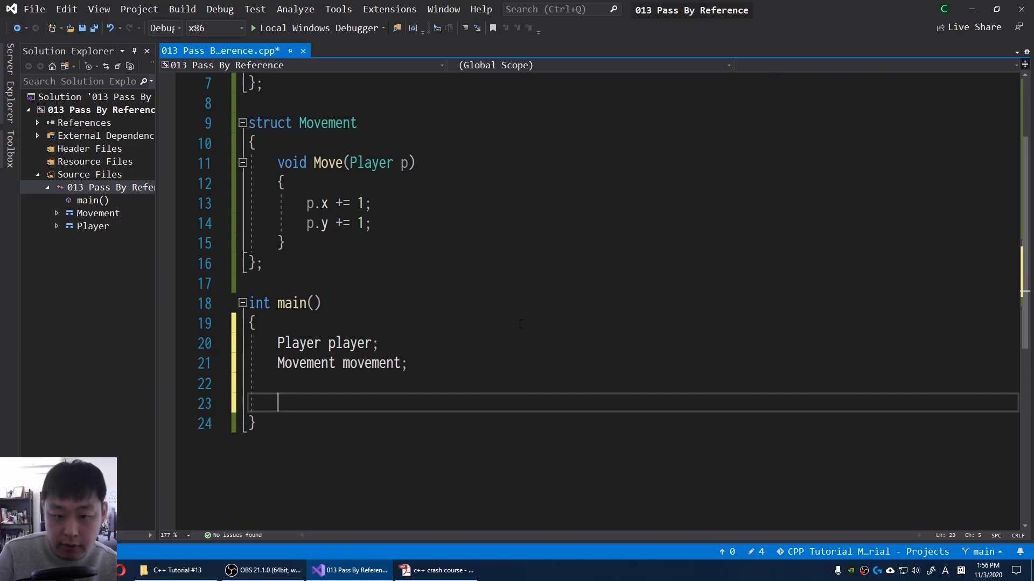
pyautogui.write('movement.')
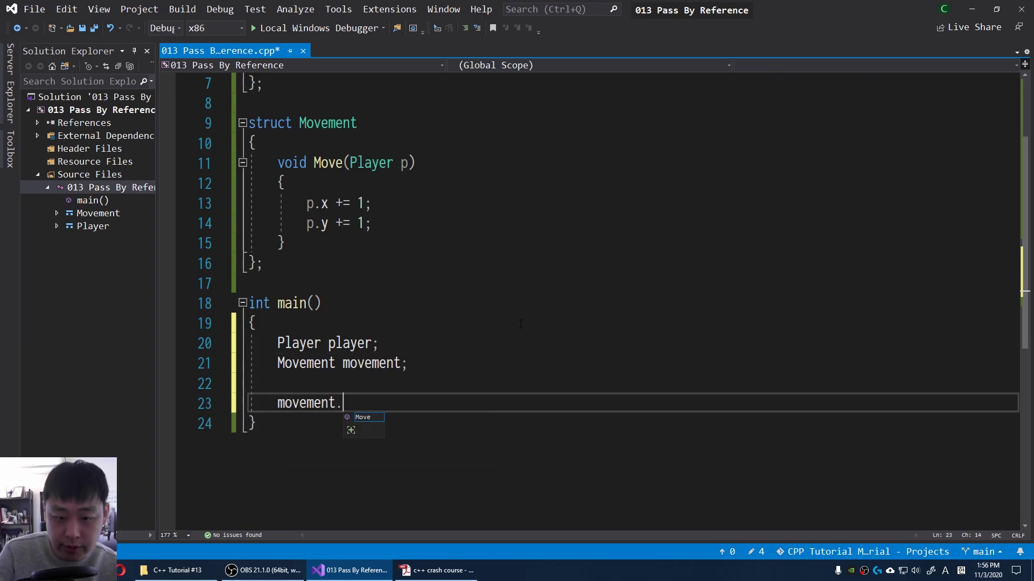
pyautogui.write('Move(player);')
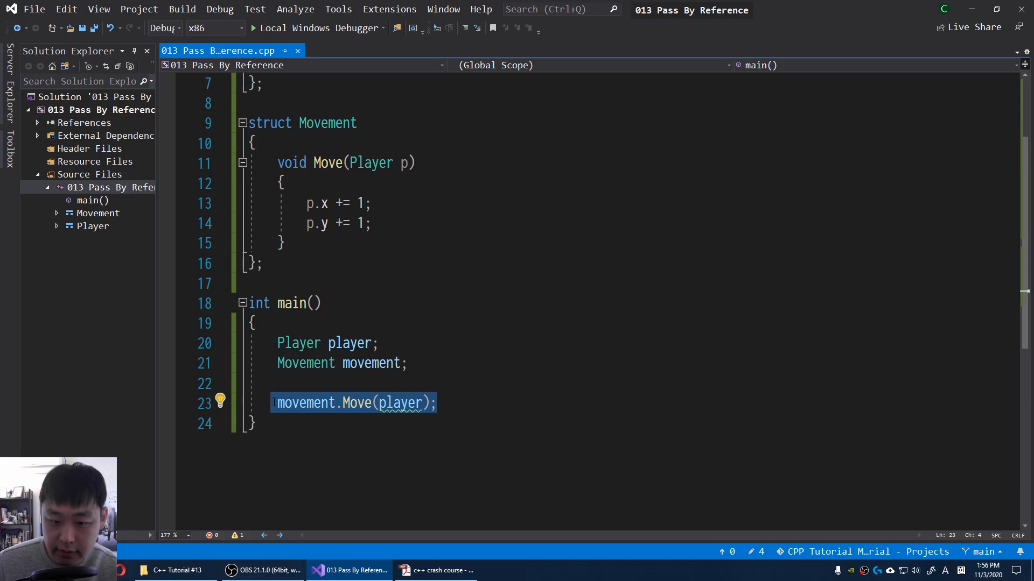
pyautogui.click(378, 343)
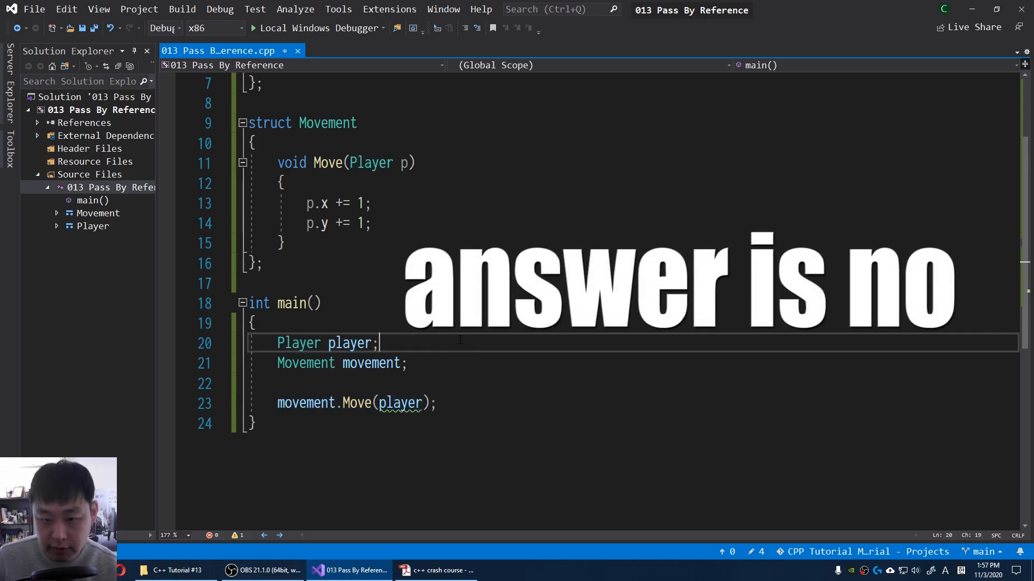
# - Add player.x = 0; and player.y = 0; after the declaration and start the debugger
pyautogui.write('player.x')
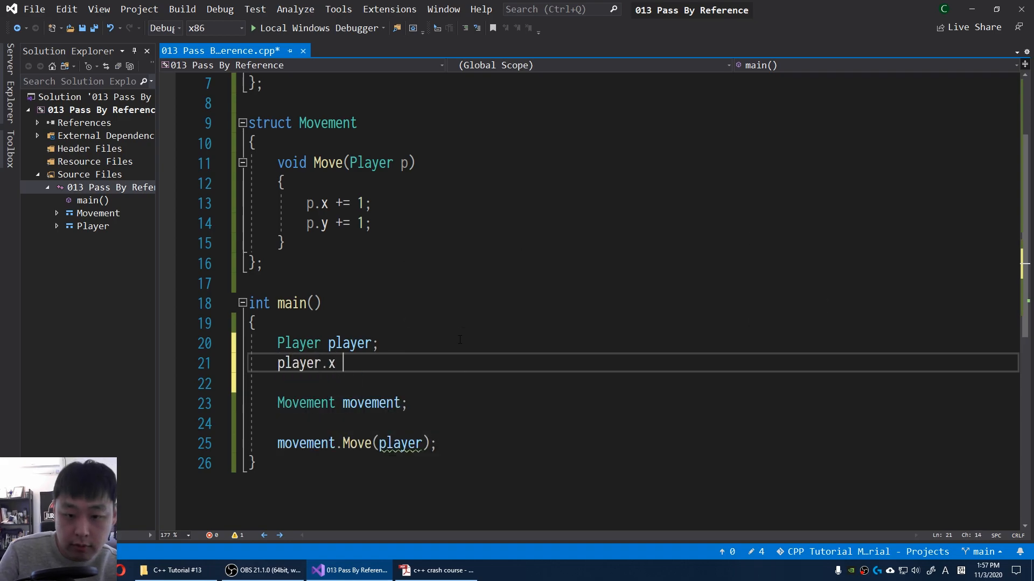
pyautogui.write('= 0;')
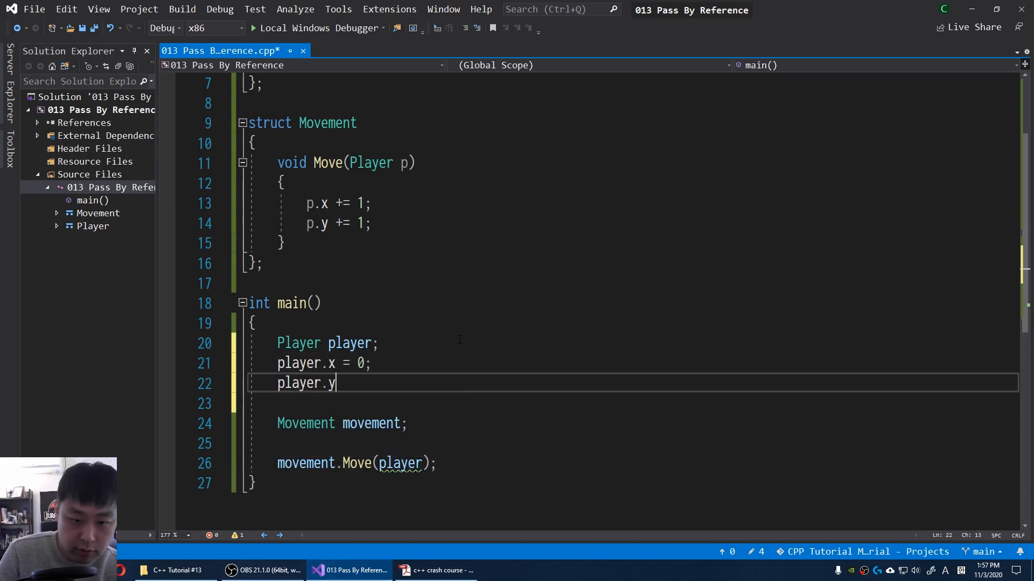
pyautogui.write('= 0;')
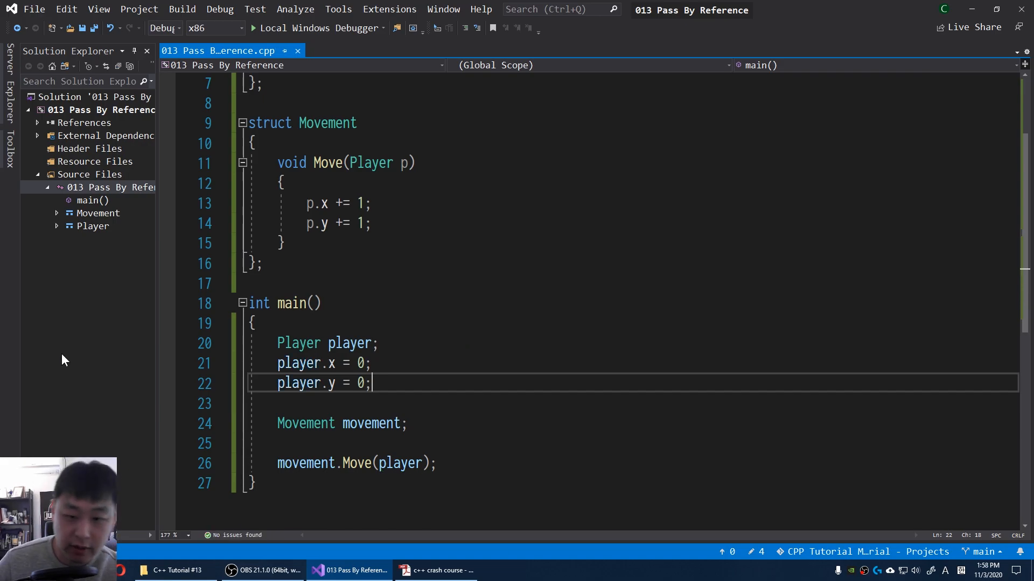
pyautogui.click(168, 342)
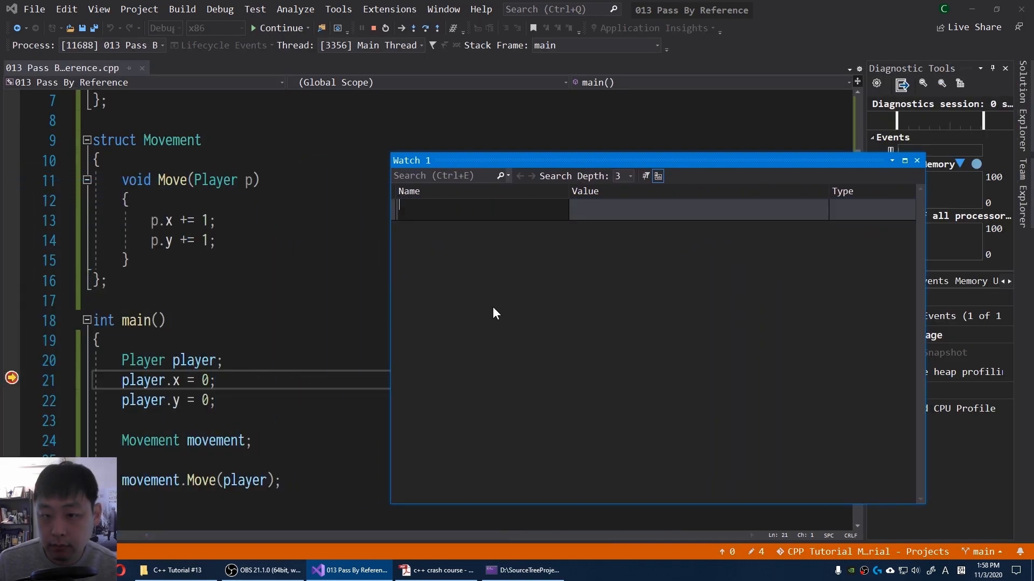
# - Add player to the Watch 1 list so its x and y can be inspected
pyautogui.write('player')
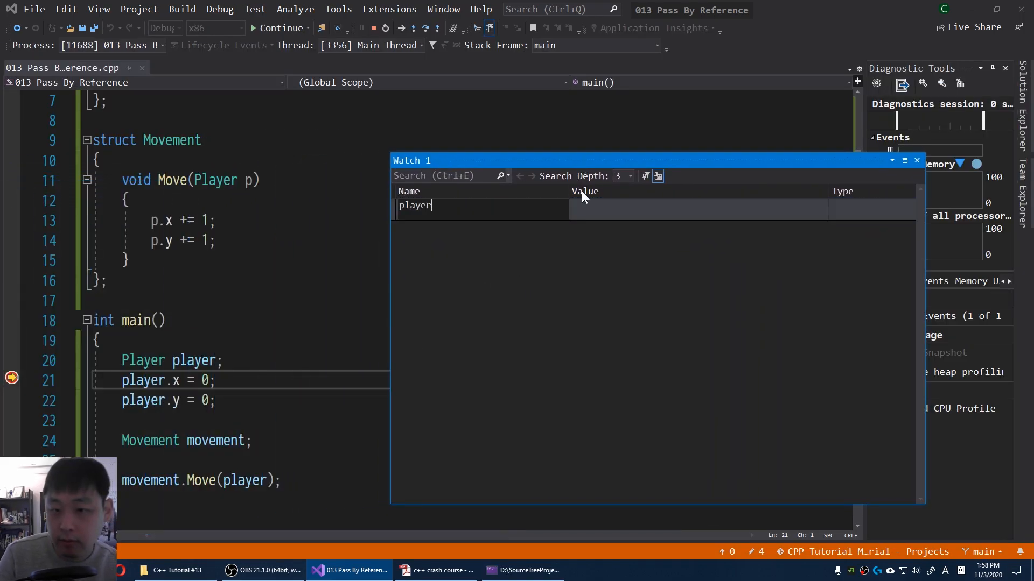
pyautogui.press('Return')
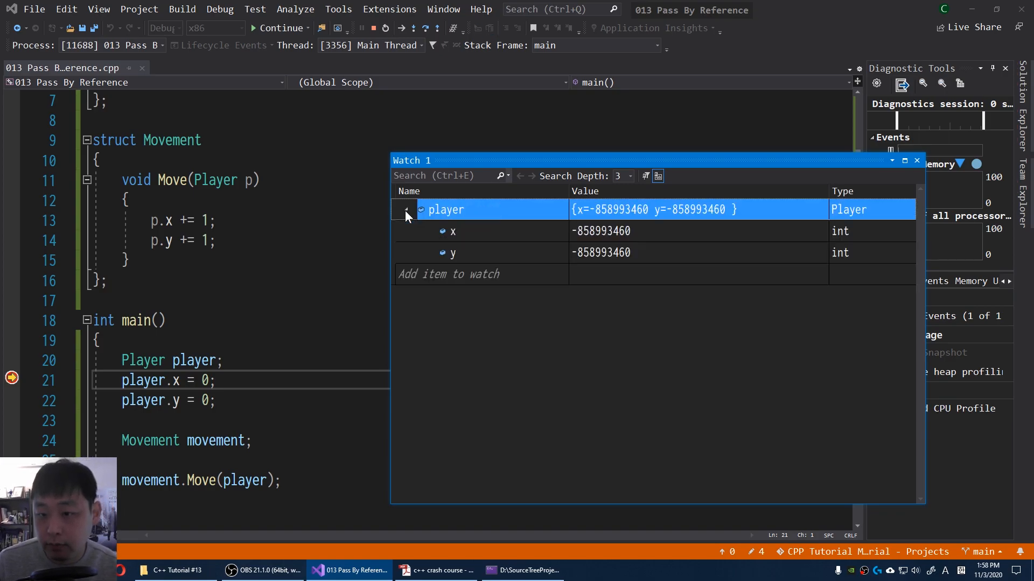
pyautogui.moveTo(728, 6)
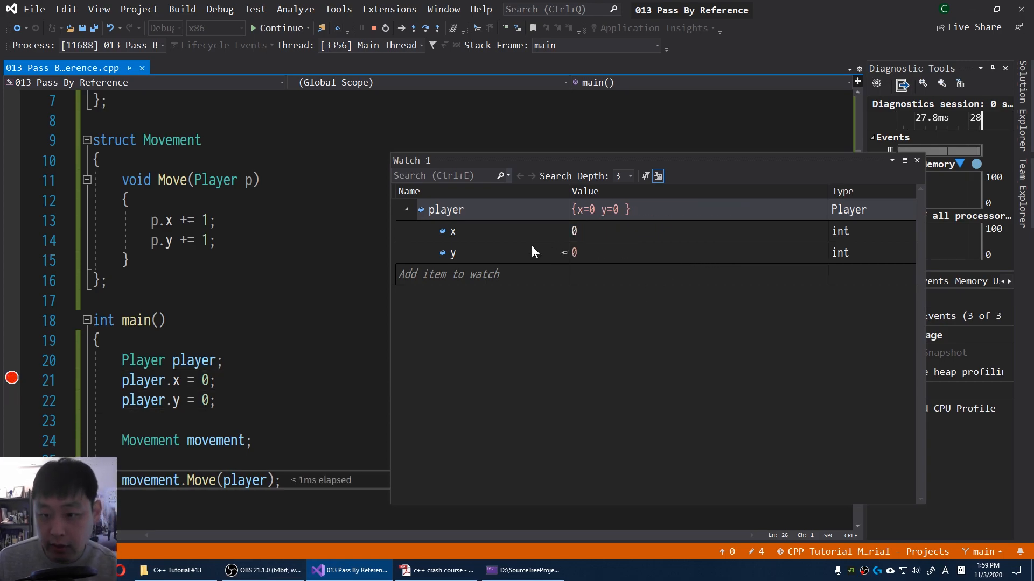
pyautogui.moveTo(637, 353)
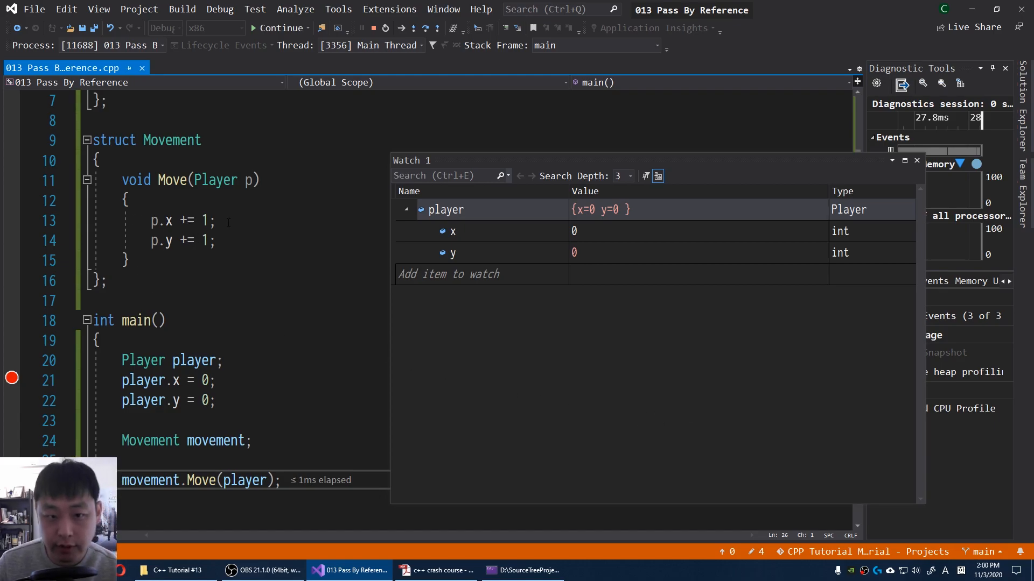
# - Continue into Move's breakpoint, step its increments back to main, then end the session
pyautogui.click(278, 27)
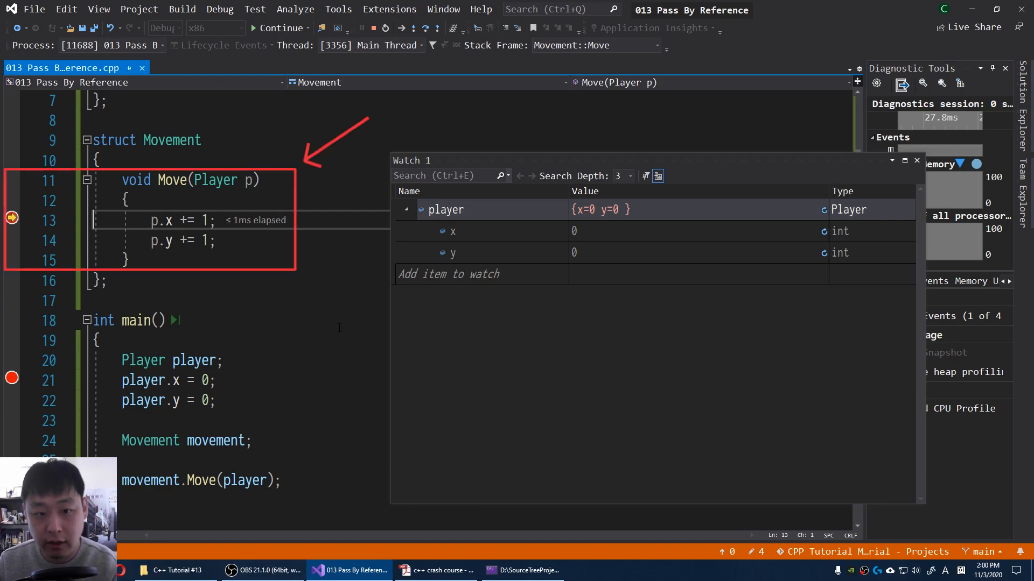
pyautogui.press('F10')
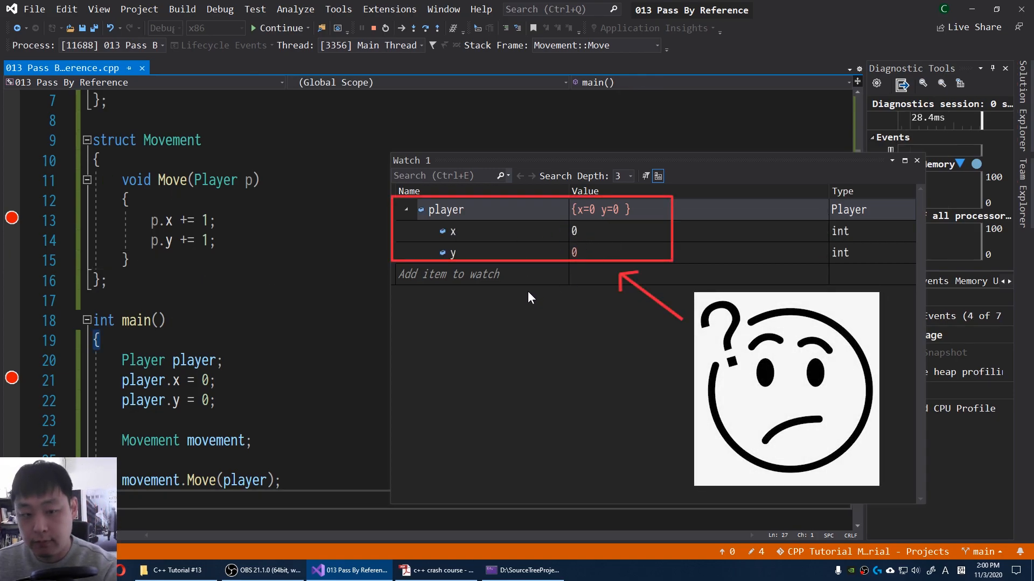
pyautogui.click(278, 27)
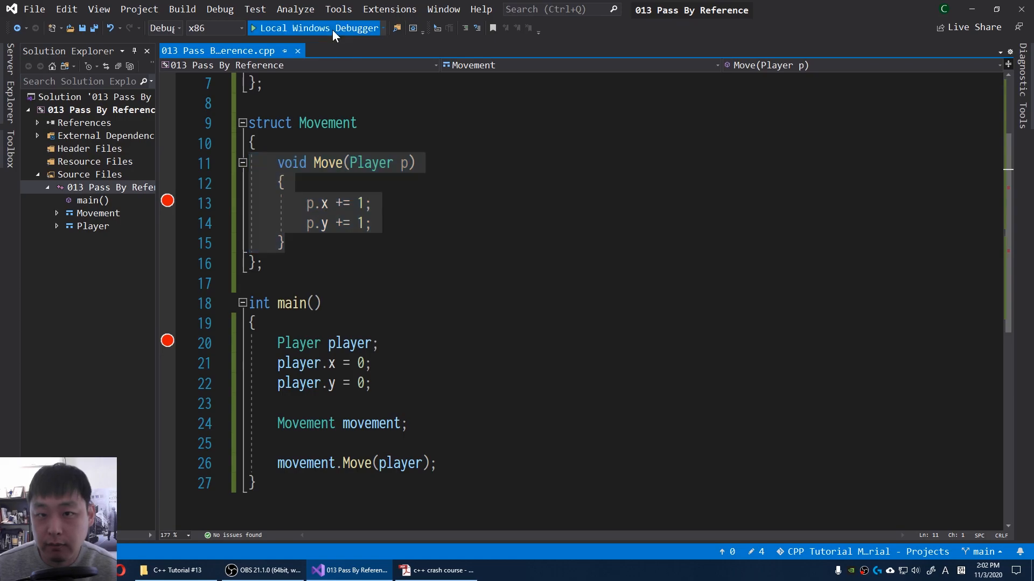
# - Change the watch entry to &player and expand it to show x=0 and y=0
pyautogui.click(292, 28)
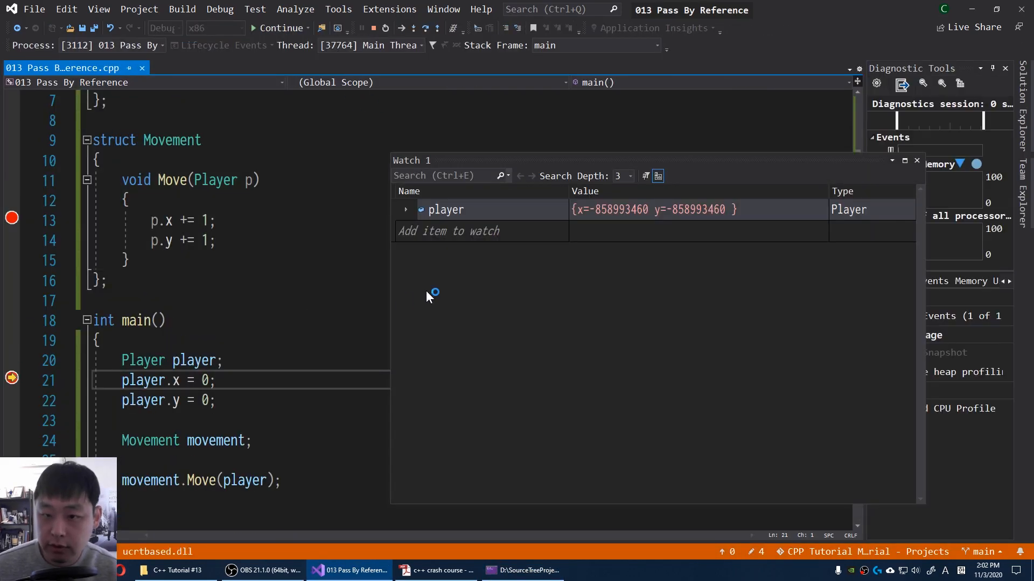
pyautogui.doubleClick(445, 209)
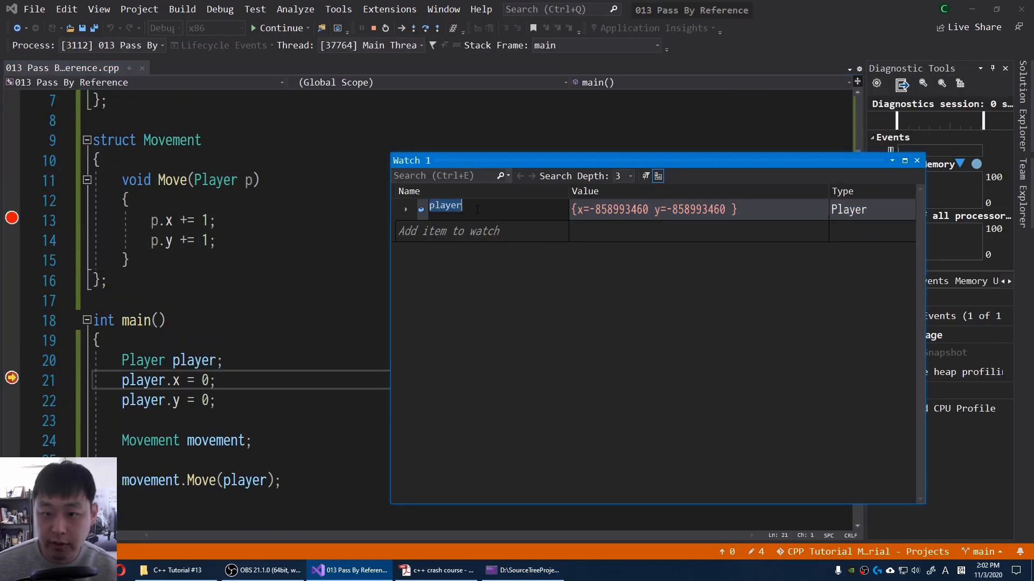
pyautogui.write('&')
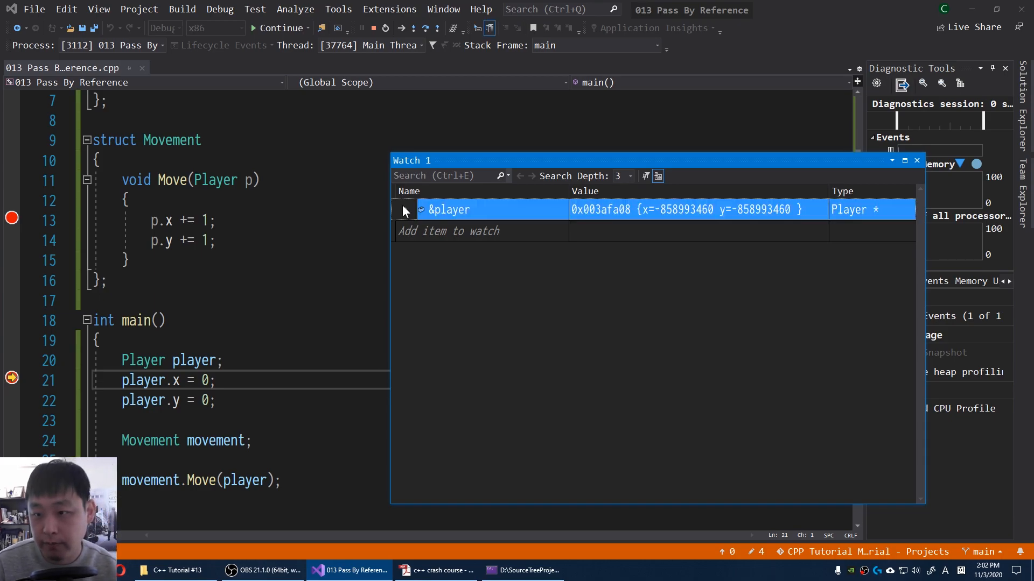
pyautogui.click(405, 210)
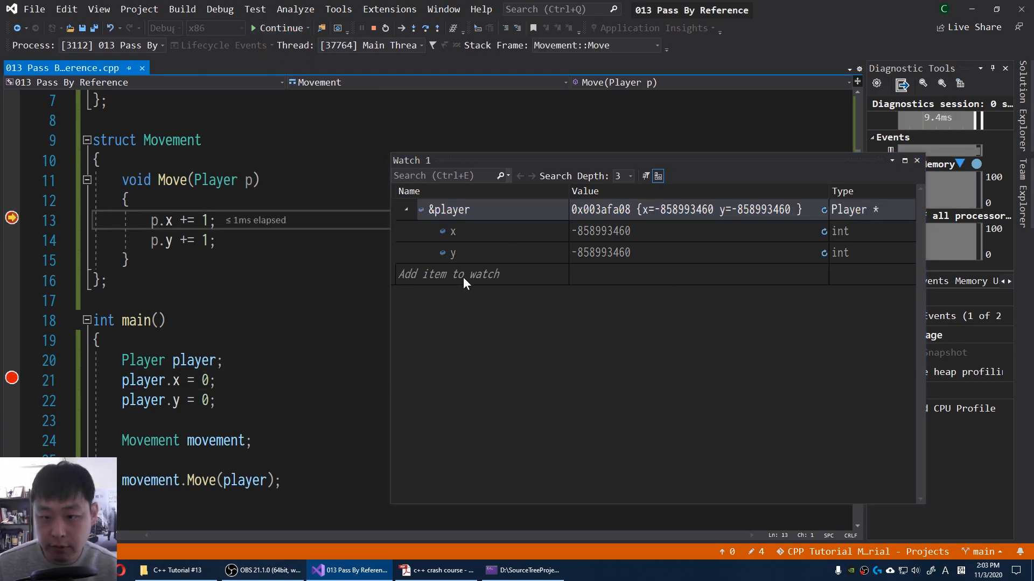
# - Watch &p inside Move and expand it, revealing a different address from &player
pyautogui.write('&p')
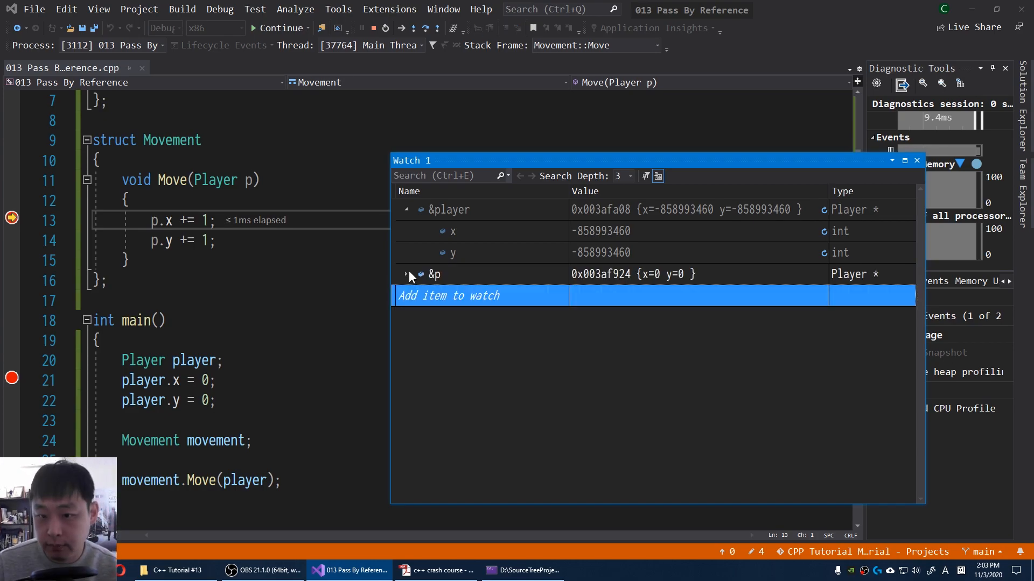
pyautogui.click(406, 274)
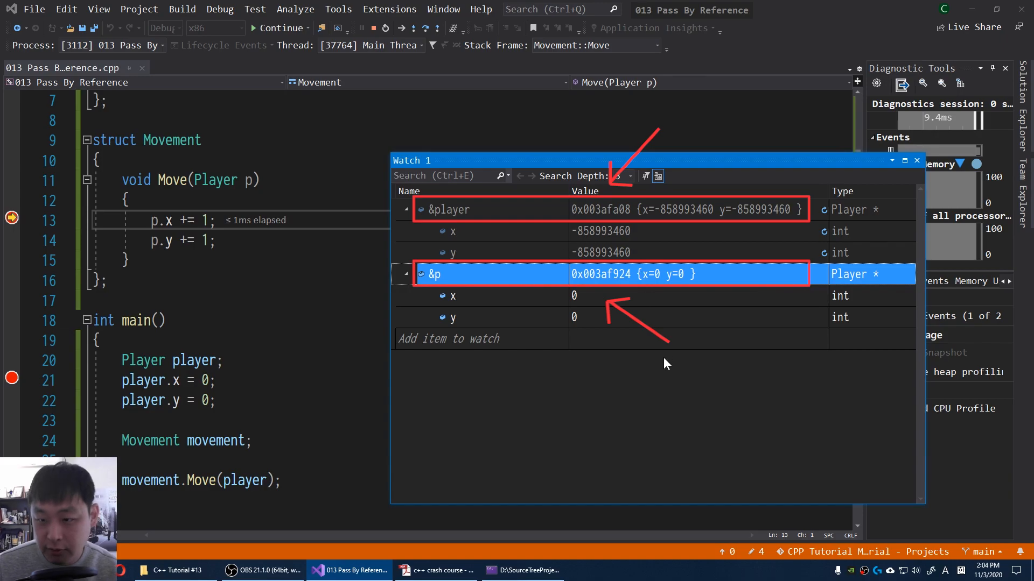
pyautogui.moveTo(99, 9)
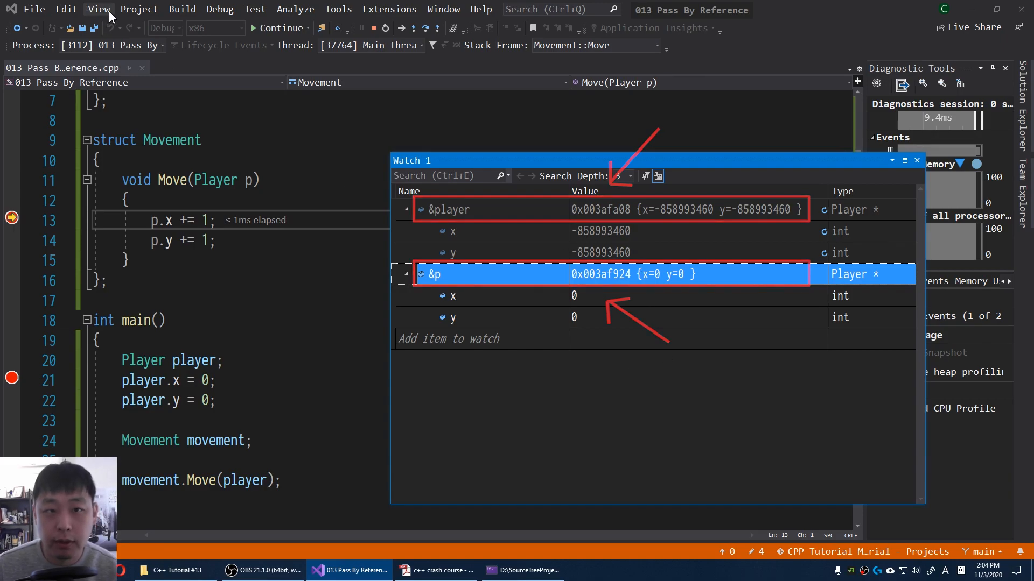
# - Show the Memory 1 and Memory 2 windows from the Debug windows list
pyautogui.click(220, 9)
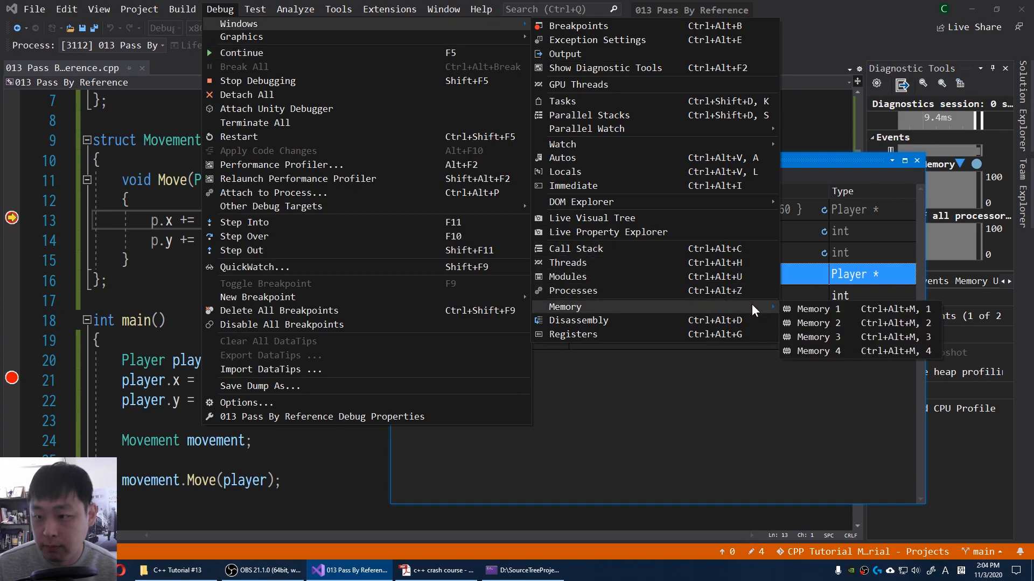
pyautogui.click(820, 308)
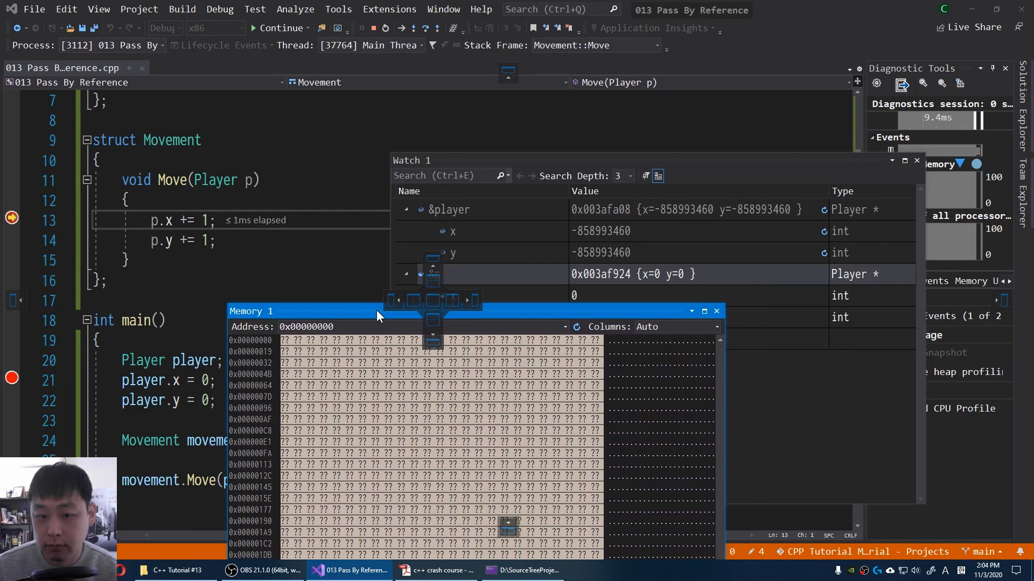
pyautogui.click(219, 9)
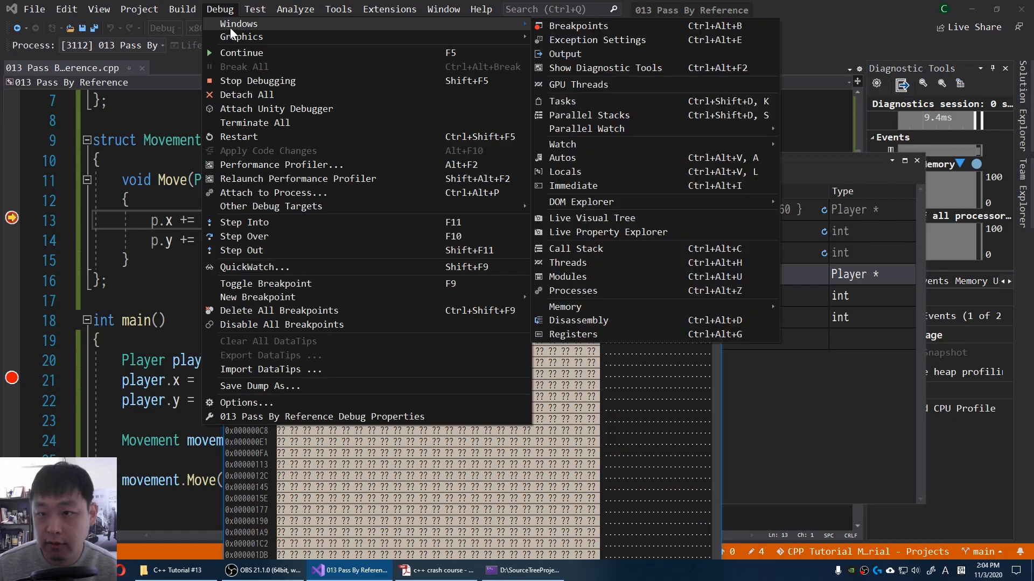
pyautogui.moveTo(565, 306)
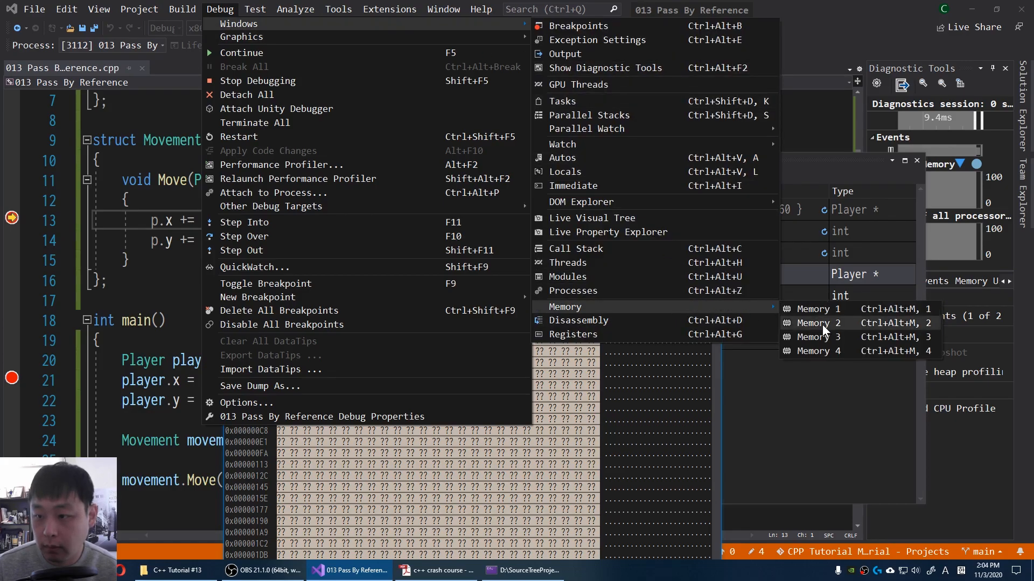
pyautogui.click(820, 323)
pyautogui.write('0x003a')
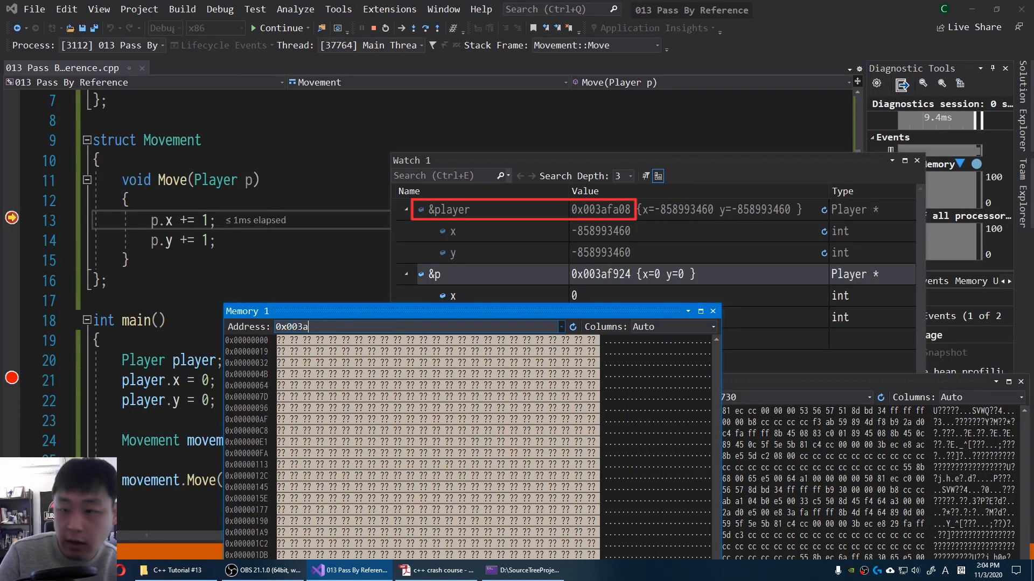
# - Point Memory 1 at 0x003AFA08, the address of player
pyautogui.write('fa')
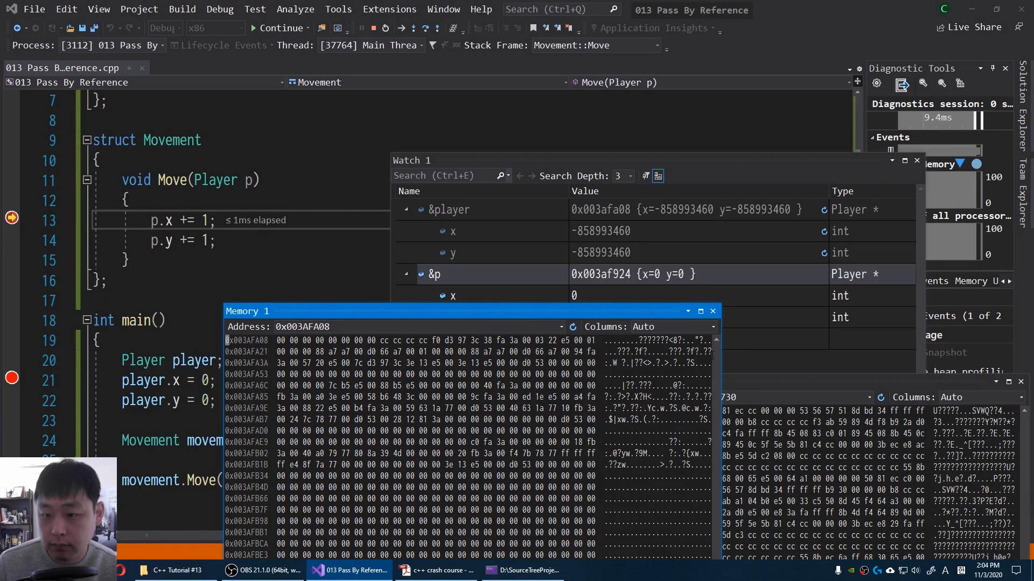
pyautogui.click(711, 326)
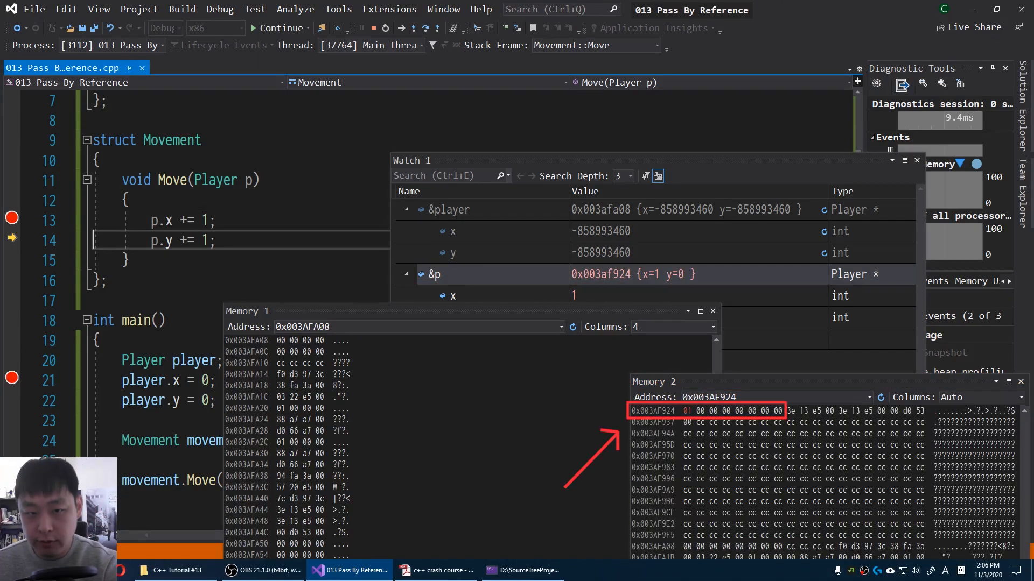
# - Step over Move's increments so p at 0x003AF924 shows x=1 and y=1 while player stays unchanged
pyautogui.press('F10')
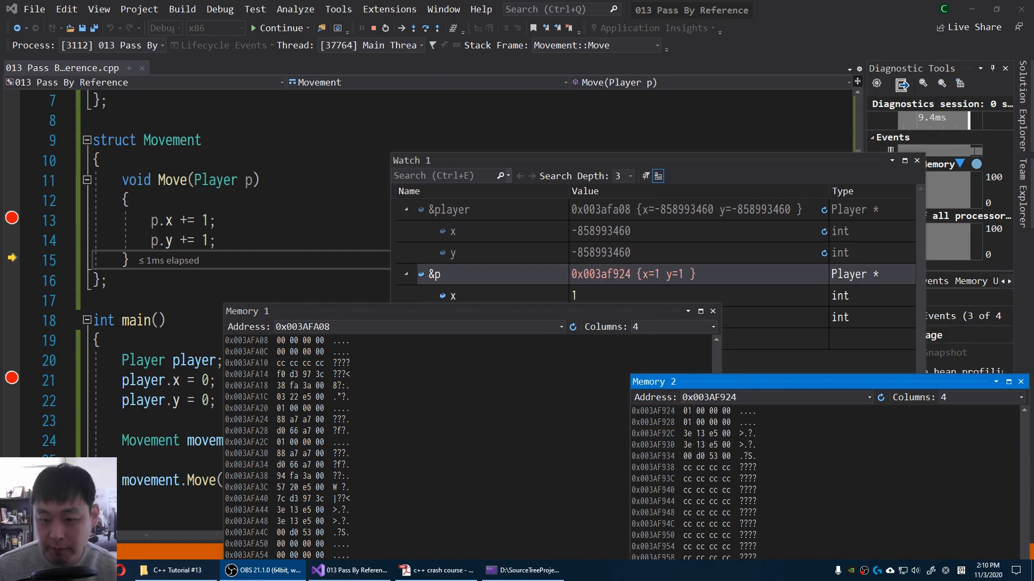
# - Stop debugging, change Move's parameter to Player &p, and start a fresh debug run
pyautogui.click(383, 27)
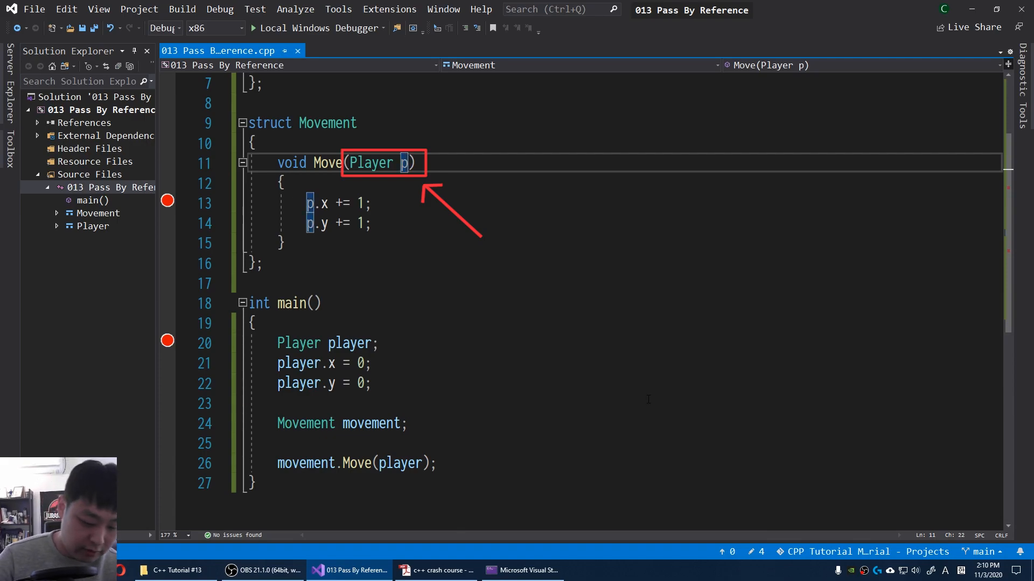
pyautogui.write('&')
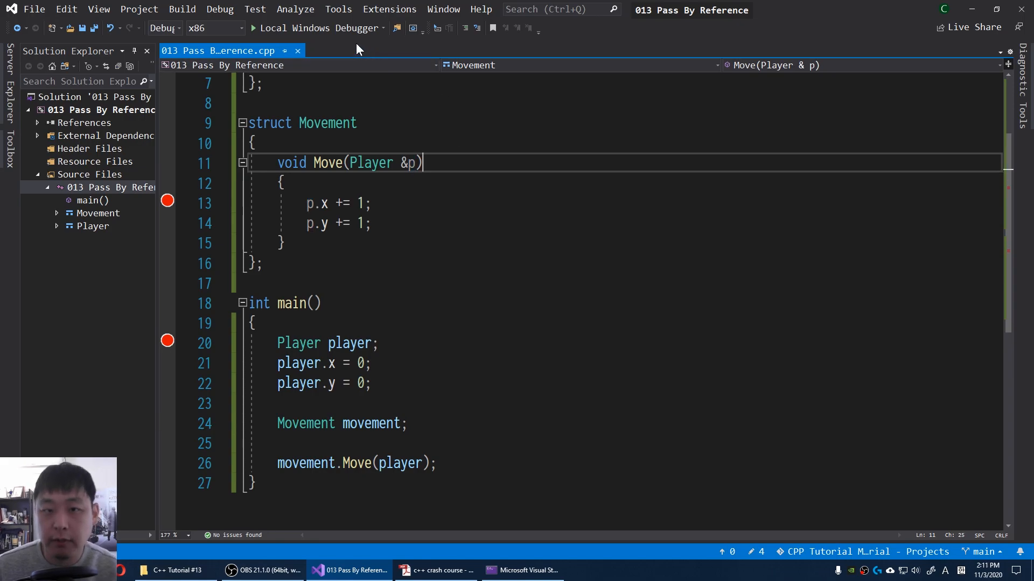
pyautogui.click(253, 27)
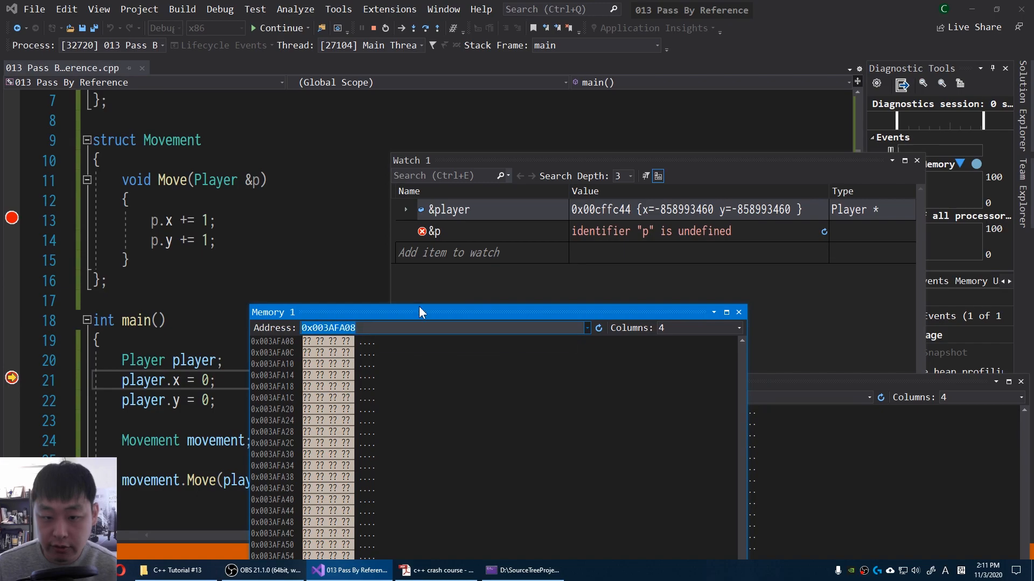
# - Point Memory 1 at &player (0x00CFFC44), expand &player in Watch, and continue to the Move breakpoint
pyautogui.write('&player')
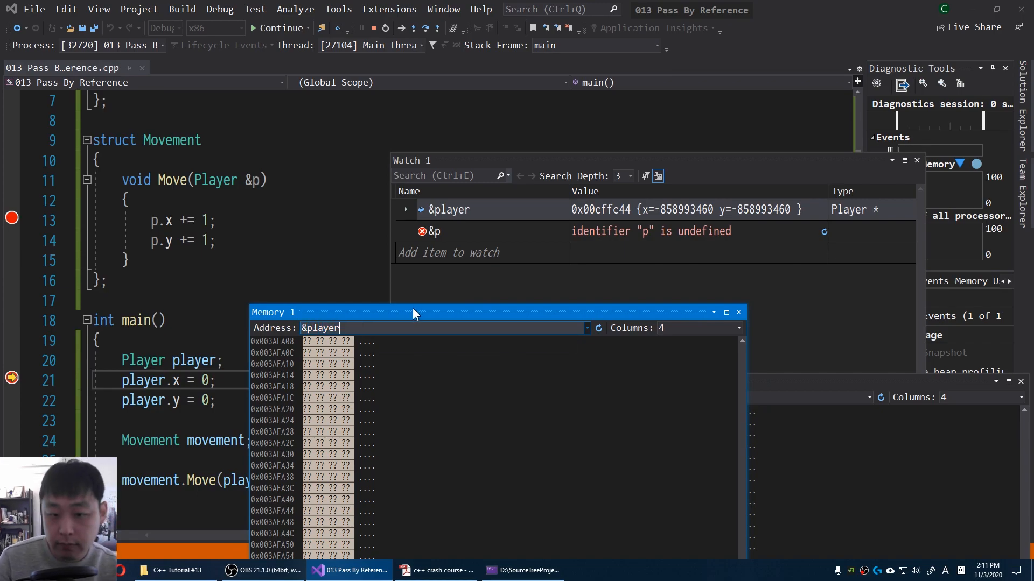
pyautogui.press('Return')
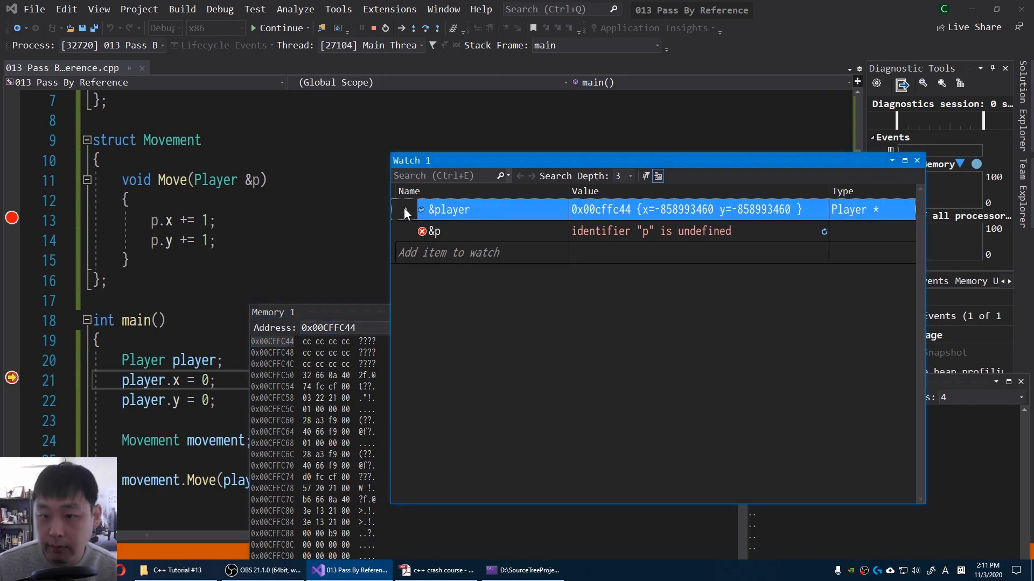
pyautogui.click(405, 210)
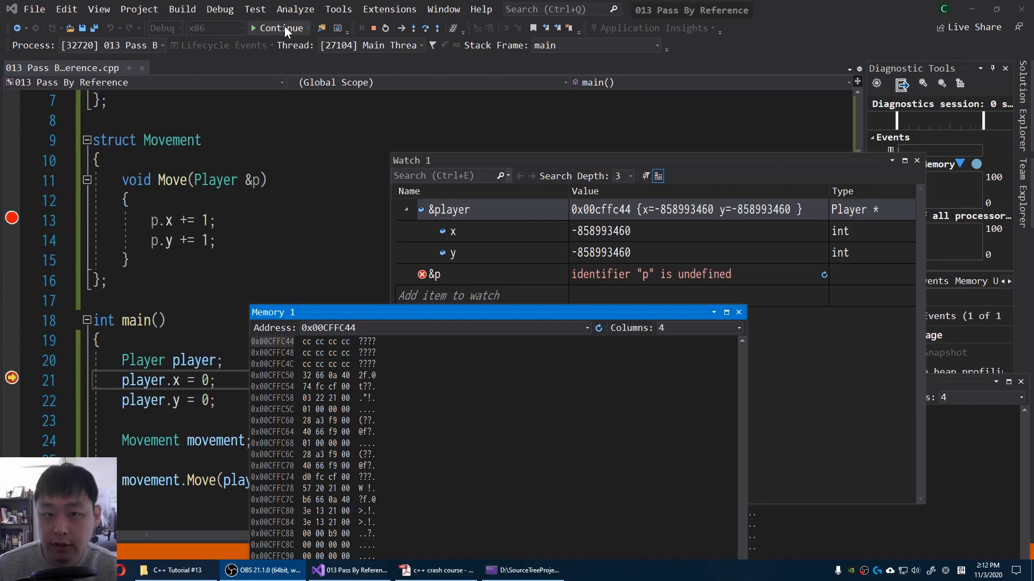
pyautogui.click(279, 28)
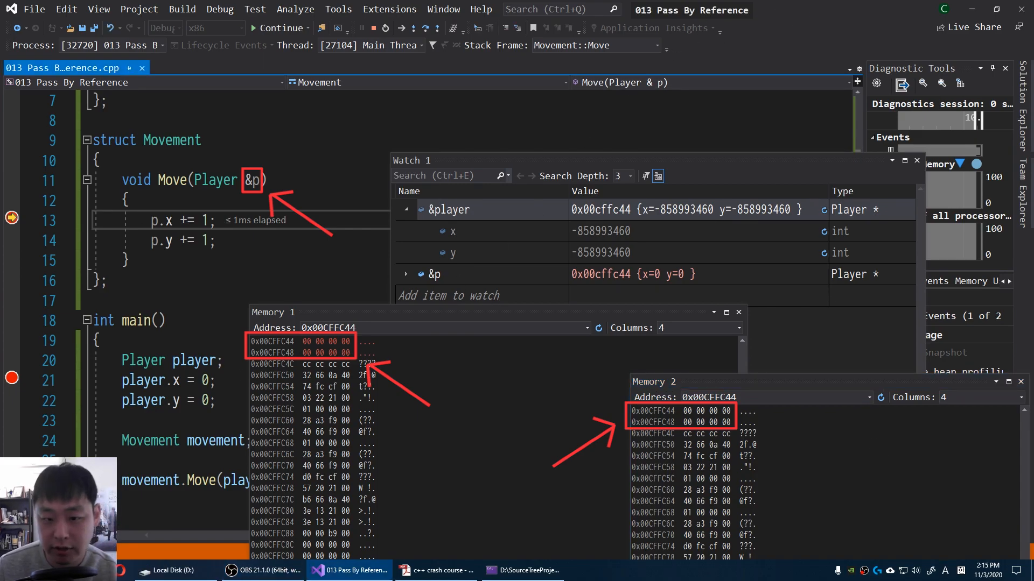
# - Step through Move so x and y become 1 at the shared address, then run to completion
pyautogui.press('F10')
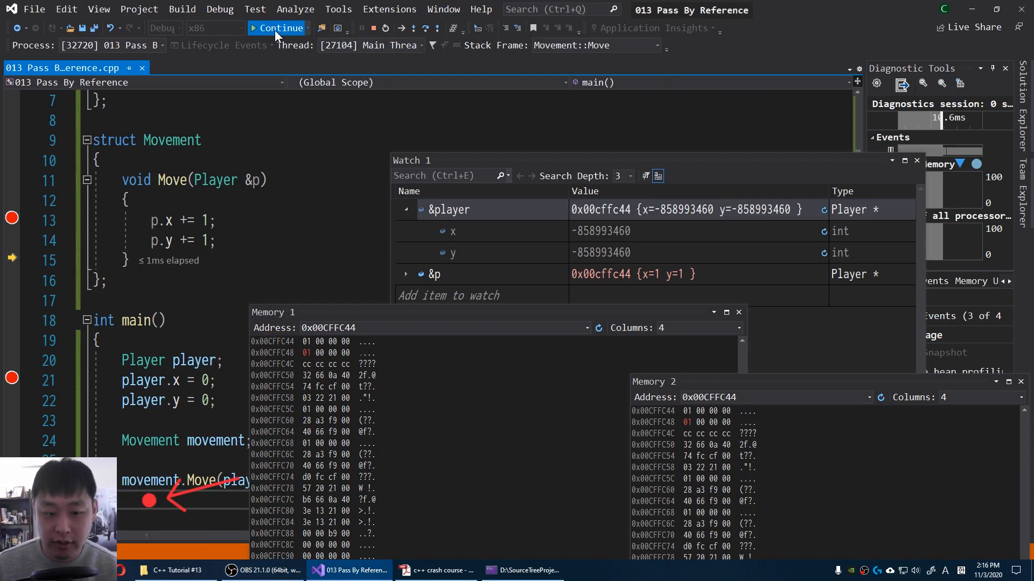
pyautogui.click(278, 27)
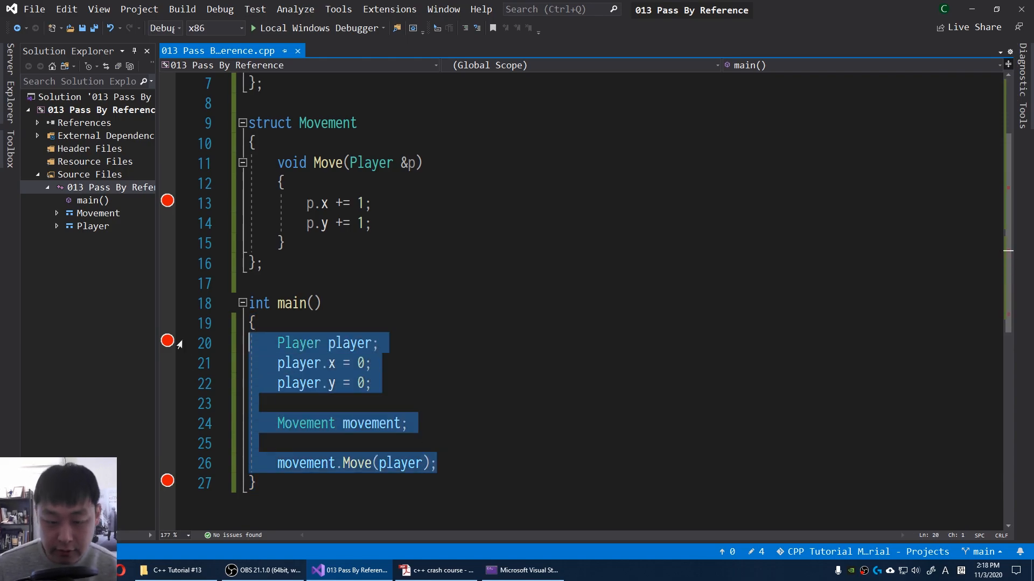
pyautogui.click(493, 570)
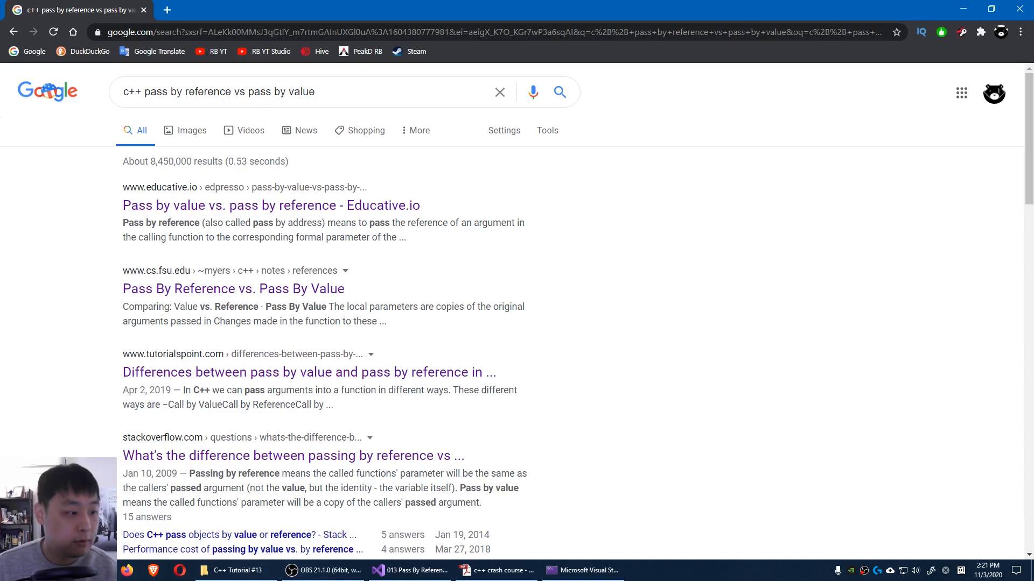
pyautogui.click(409, 570)
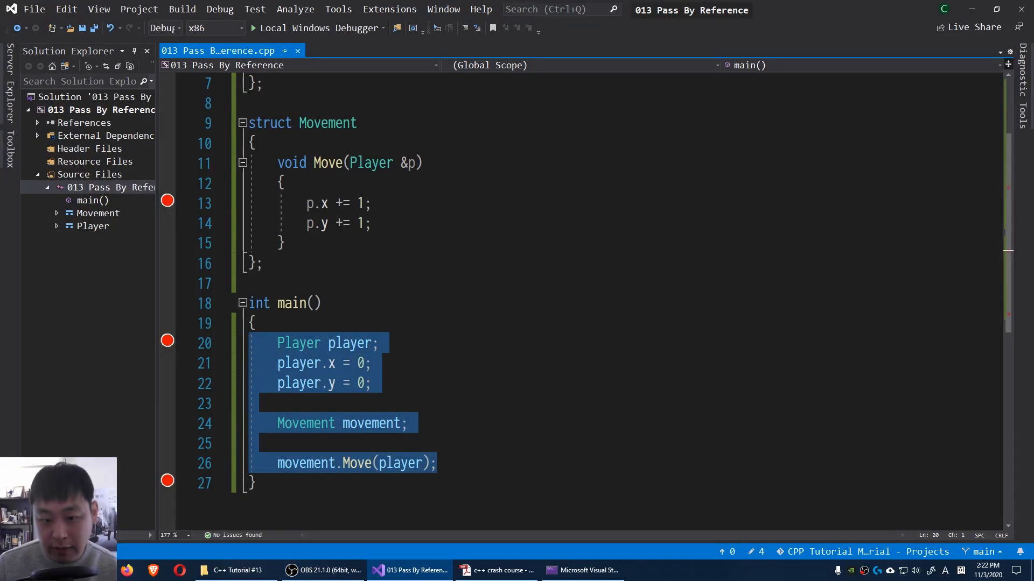